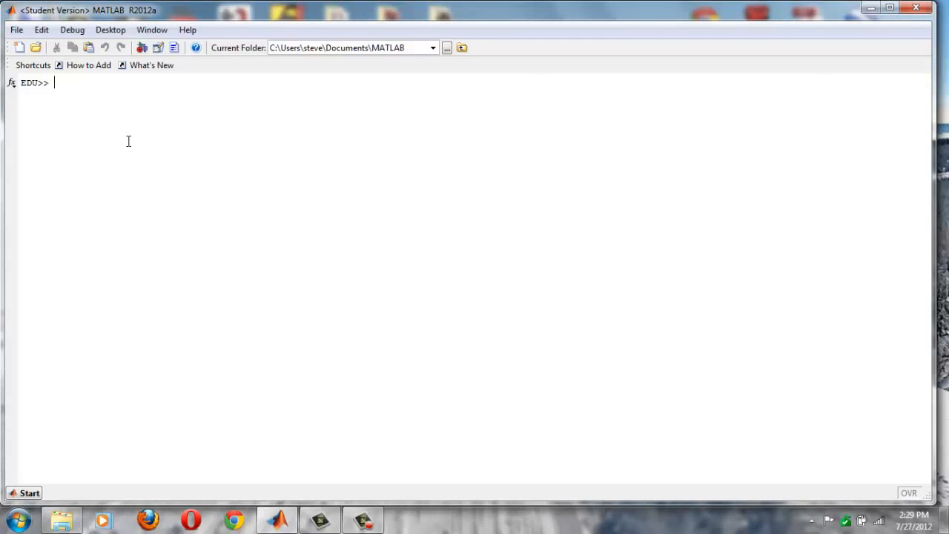
# - Run Project_1 in the Command Window to launch the trajectory GUI
pyautogui.write('Project_1')
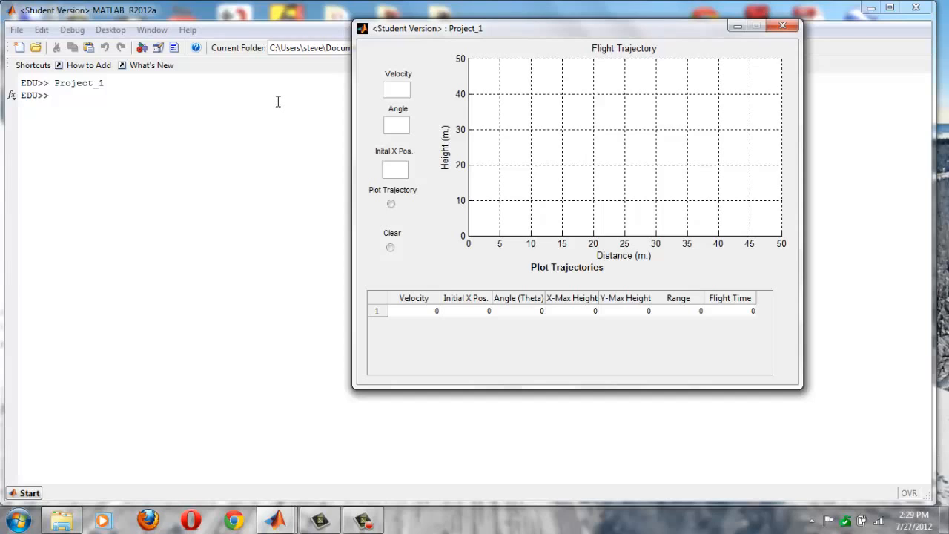
pyautogui.moveTo(393, 63)
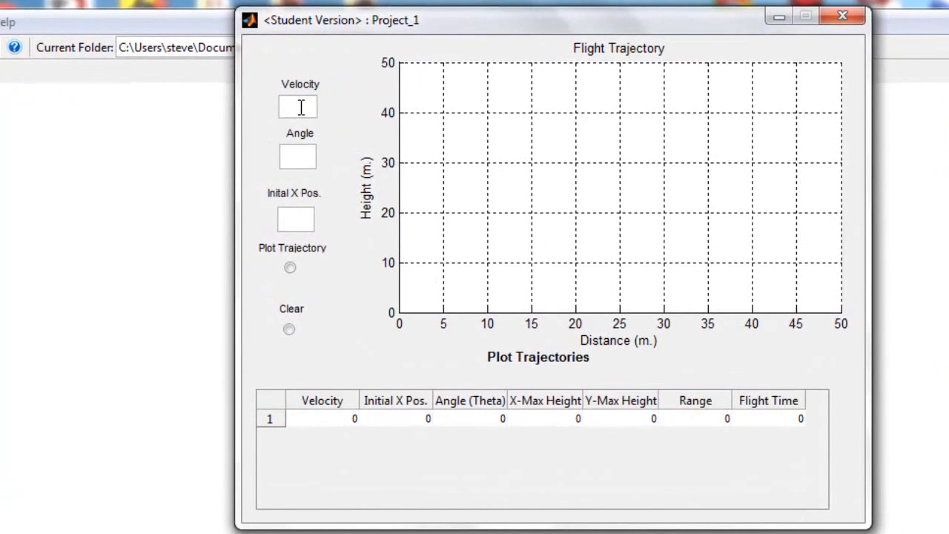
# - Plot a trajectory for velocity 10, angle 65 and initial x position 0
pyautogui.write('10')
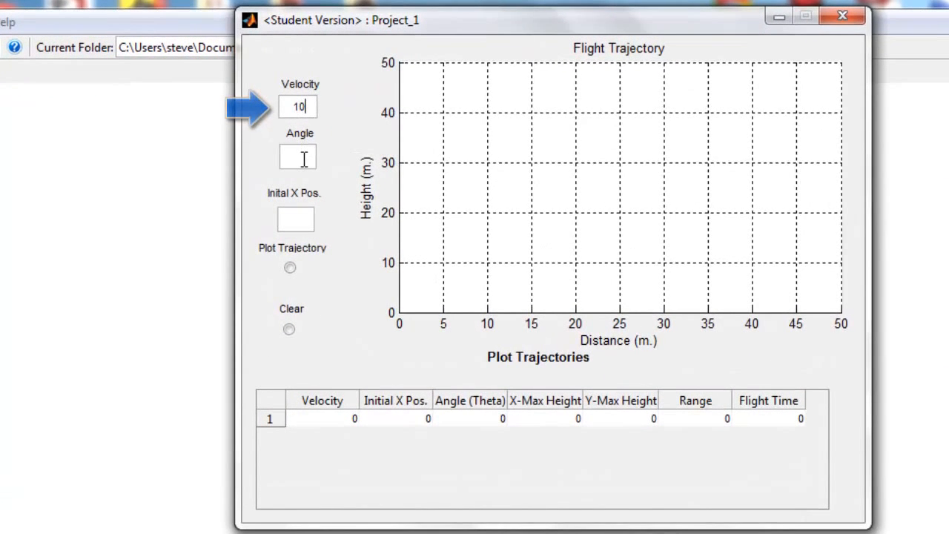
pyautogui.click(297, 156)
pyautogui.write('65')
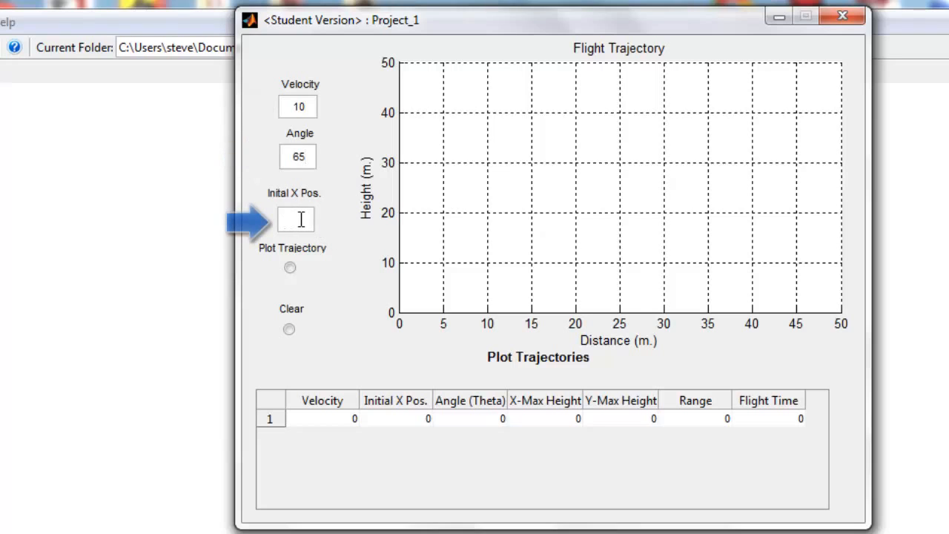
pyautogui.write('0')
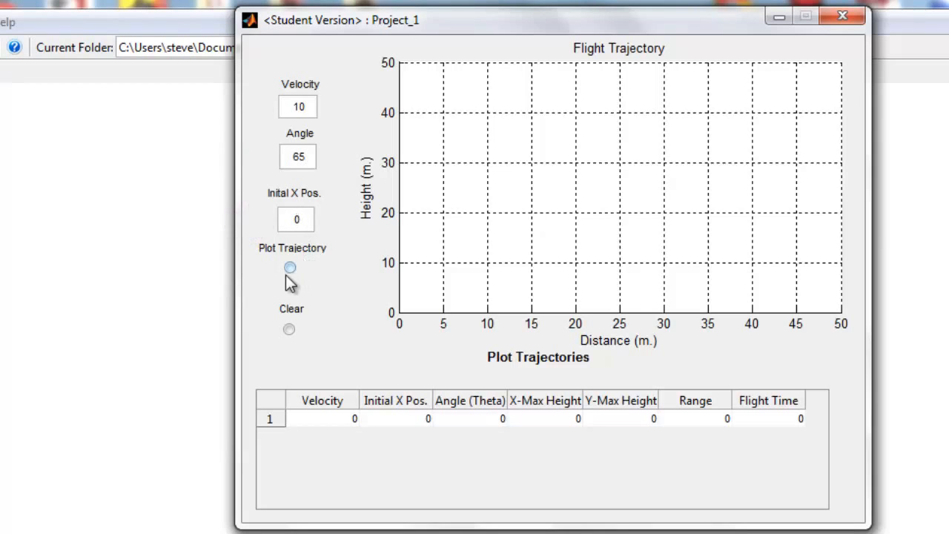
pyautogui.click(289, 267)
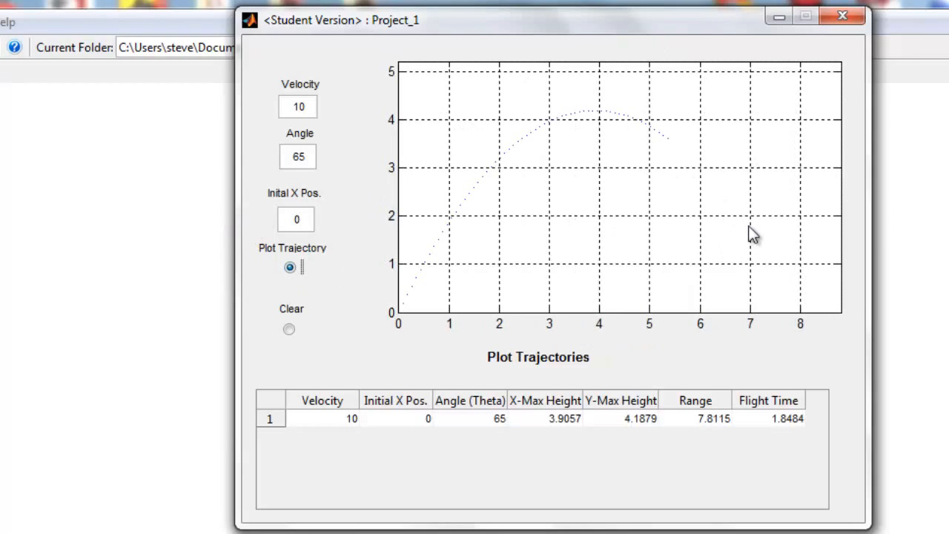
pyautogui.click(297, 156)
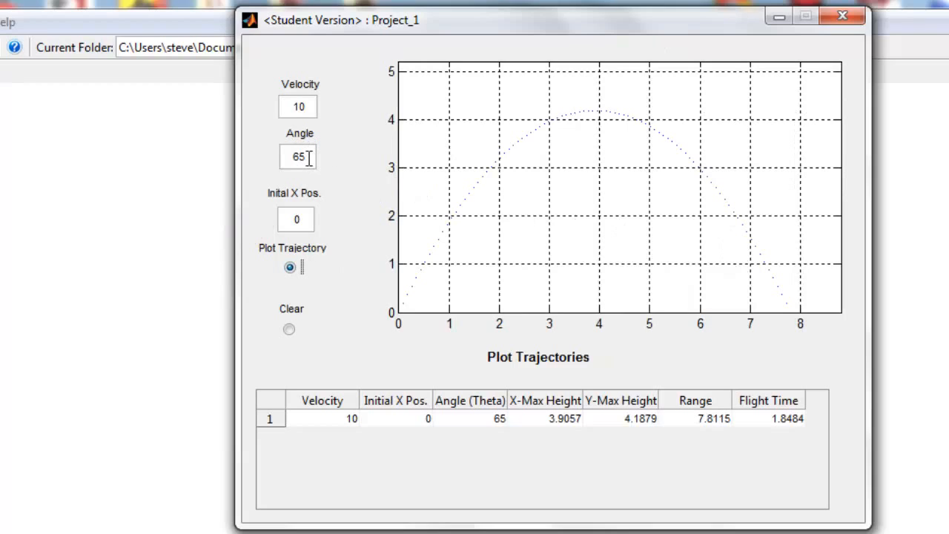
pyautogui.tripleClick(298, 157)
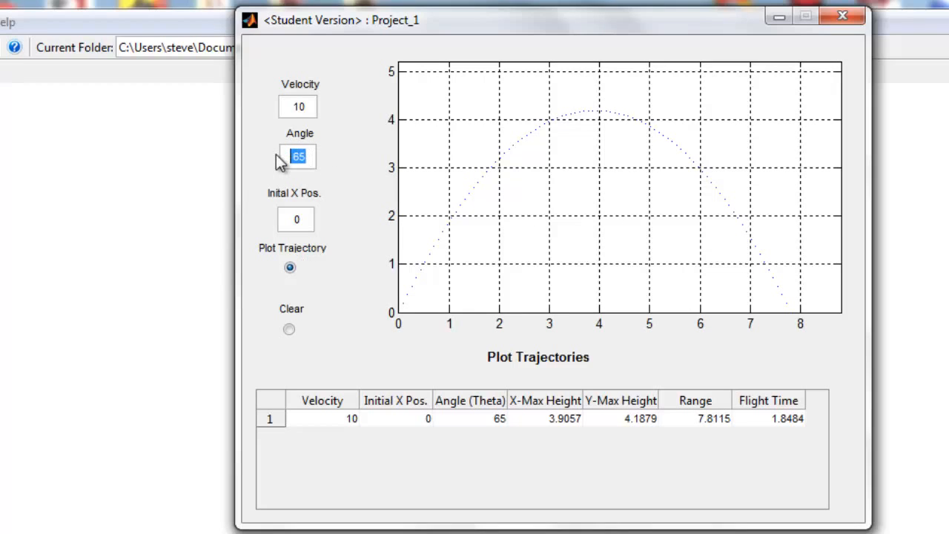
# - Plot further trajectories at launch angles 45, 35 and 25, each adding a results row
pyautogui.click(290, 267)
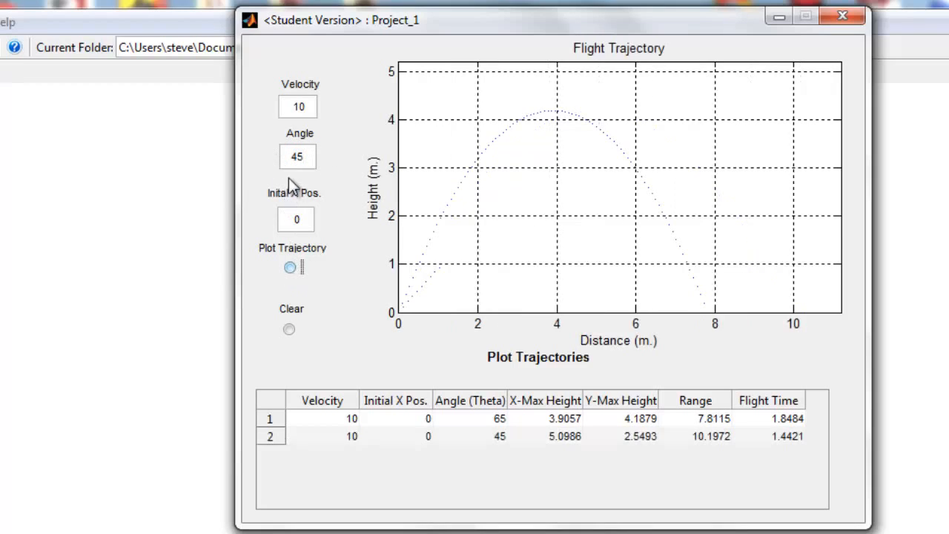
pyautogui.click(289, 267)
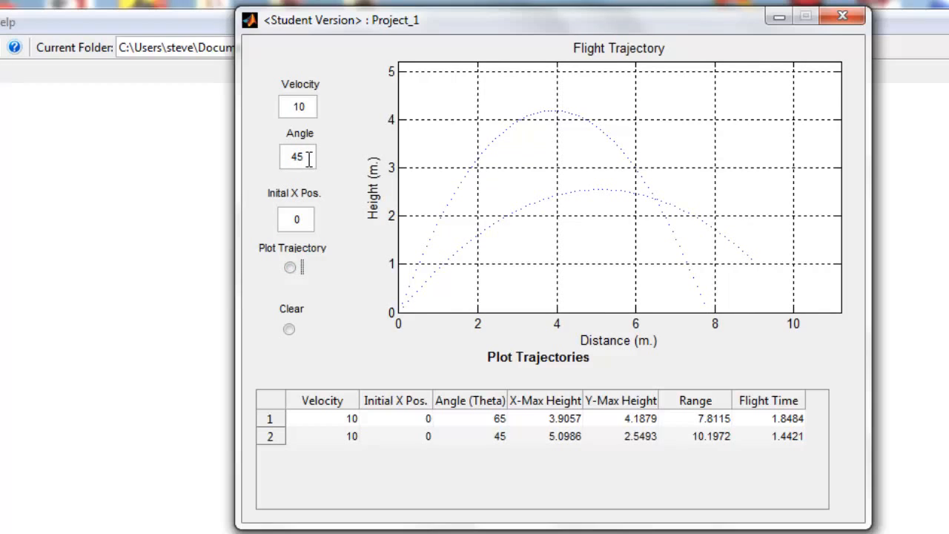
pyautogui.tripleClick(297, 157)
pyautogui.write('35')
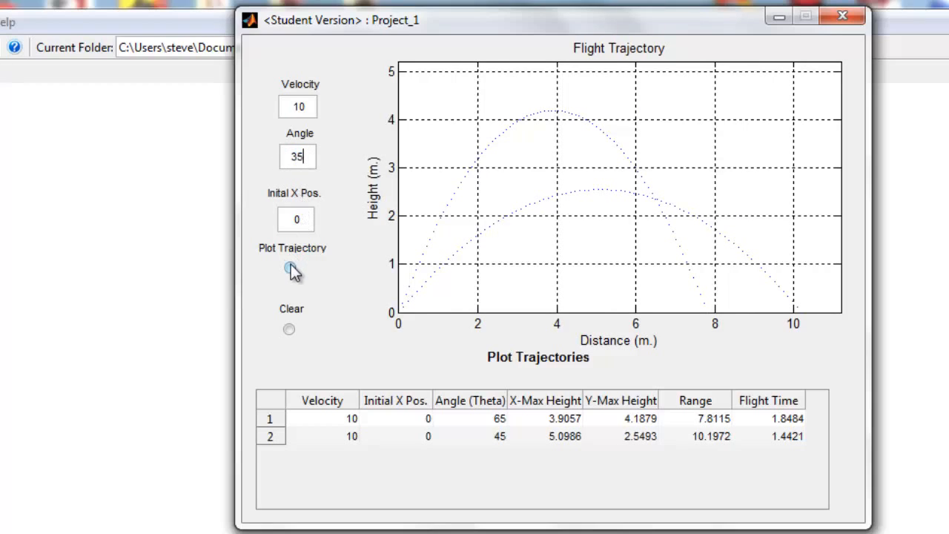
pyautogui.click(289, 266)
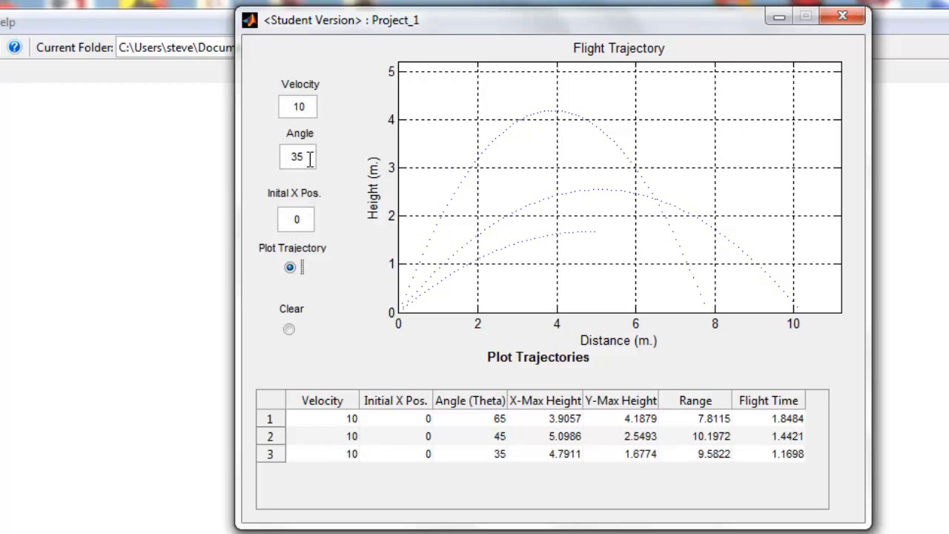
pyautogui.write('25')
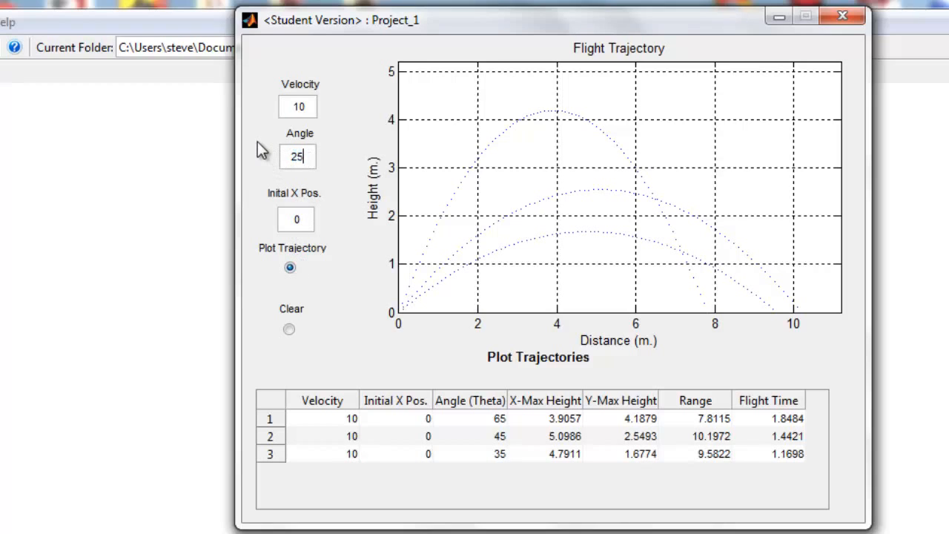
pyautogui.click(289, 268)
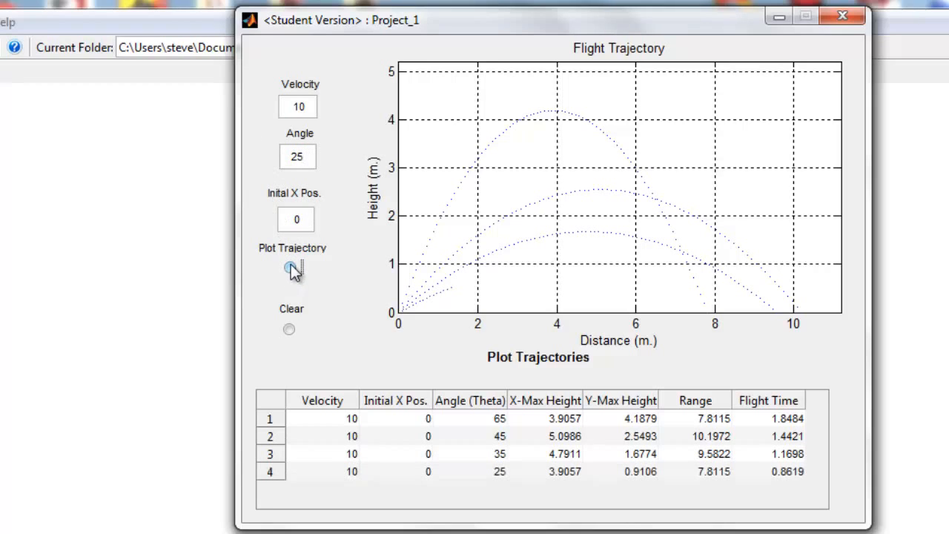
pyautogui.click(289, 267)
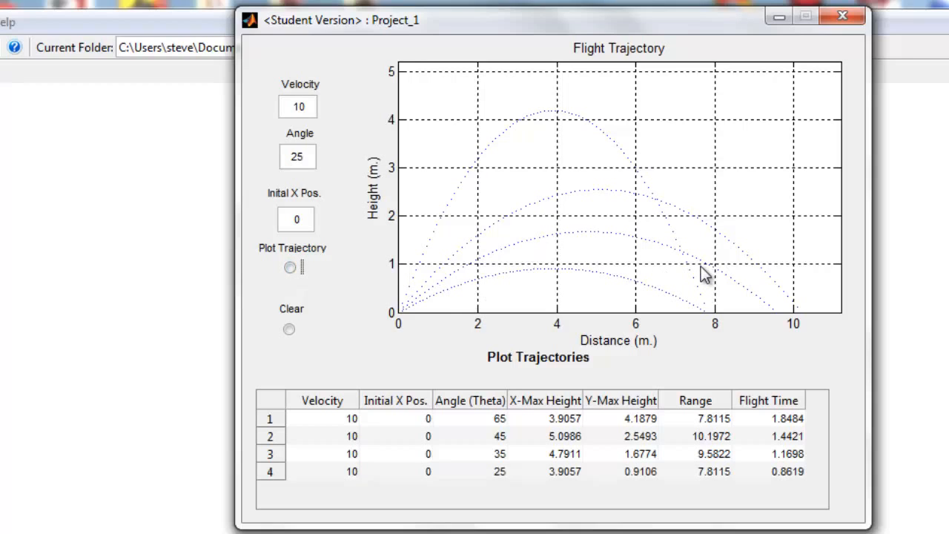
# - Set the initial x position to 5 and dismiss the out-of-range angle error
pyautogui.click(296, 220)
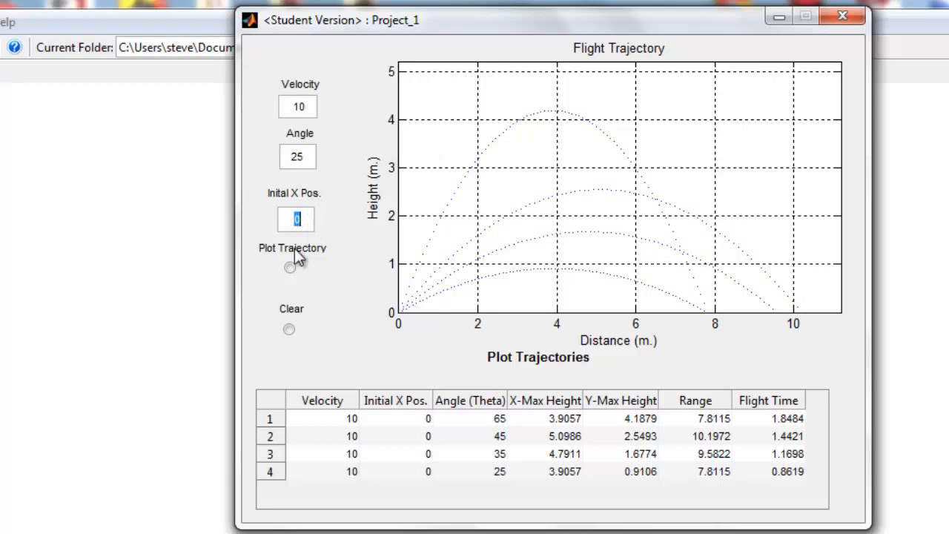
pyautogui.write('5')
pyautogui.click(297, 157)
pyautogui.write('0')
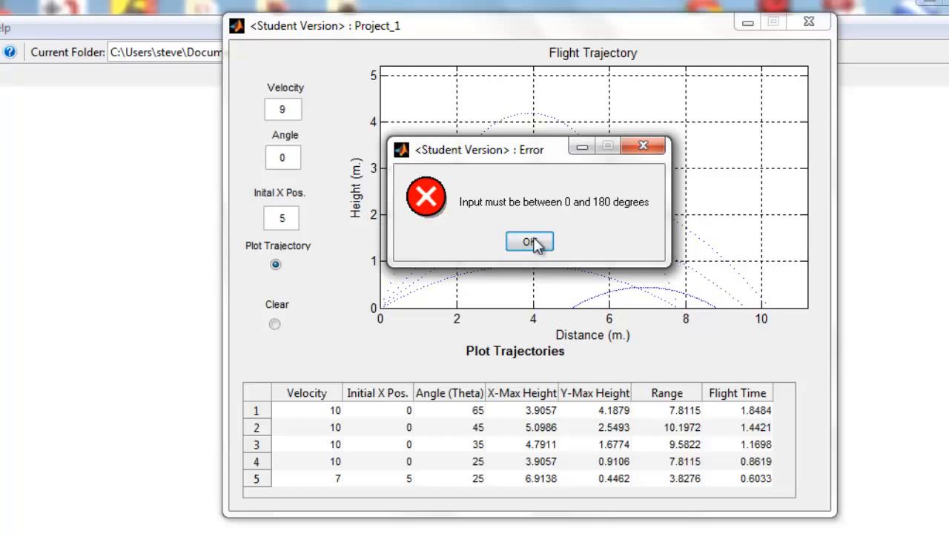
pyautogui.click(530, 241)
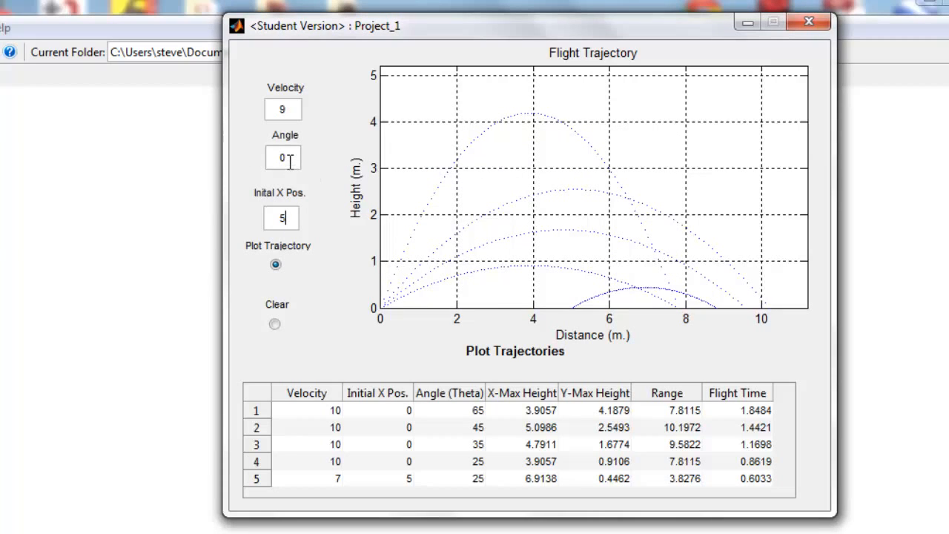
# - Plot a velocity 9 trajectory at angle 120 from initial x position 5
pyautogui.write('12')
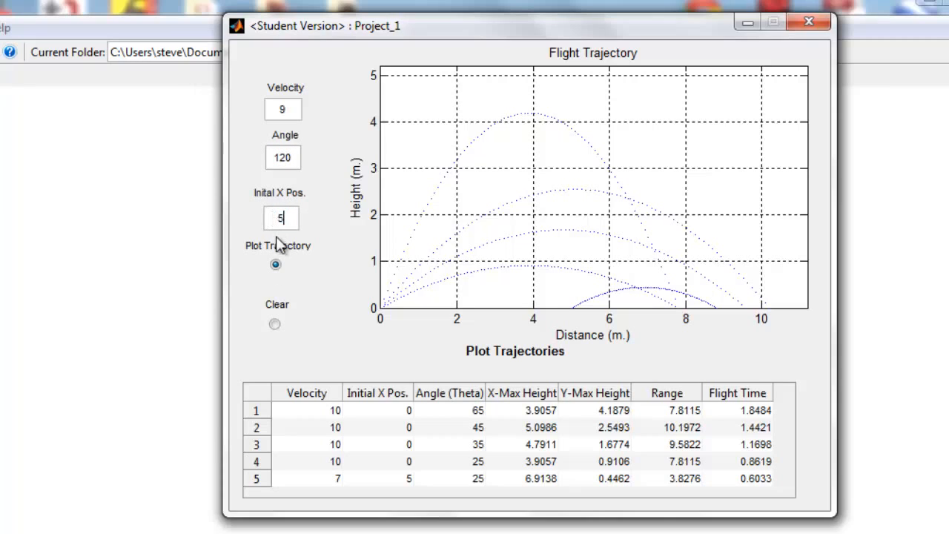
pyautogui.click(275, 265)
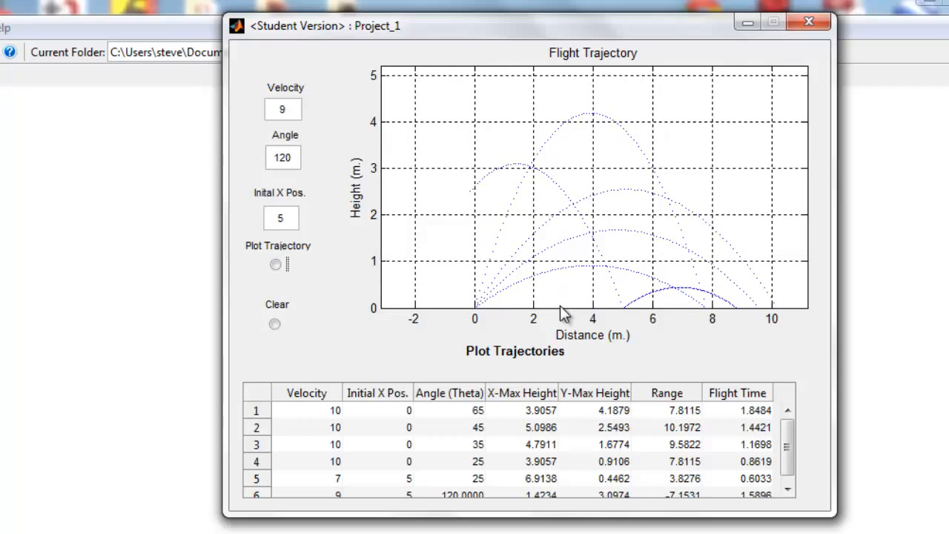
pyautogui.moveTo(692, 191)
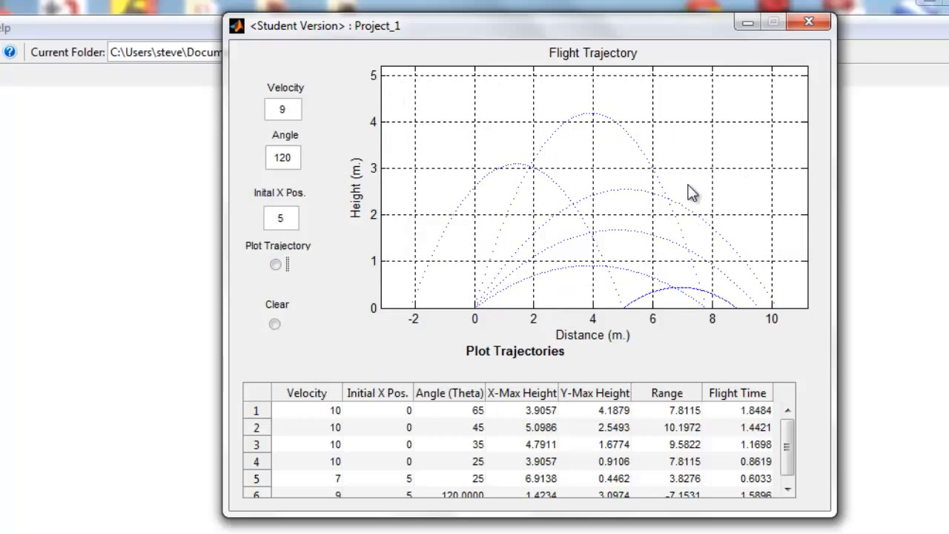
pyautogui.moveTo(475, 257)
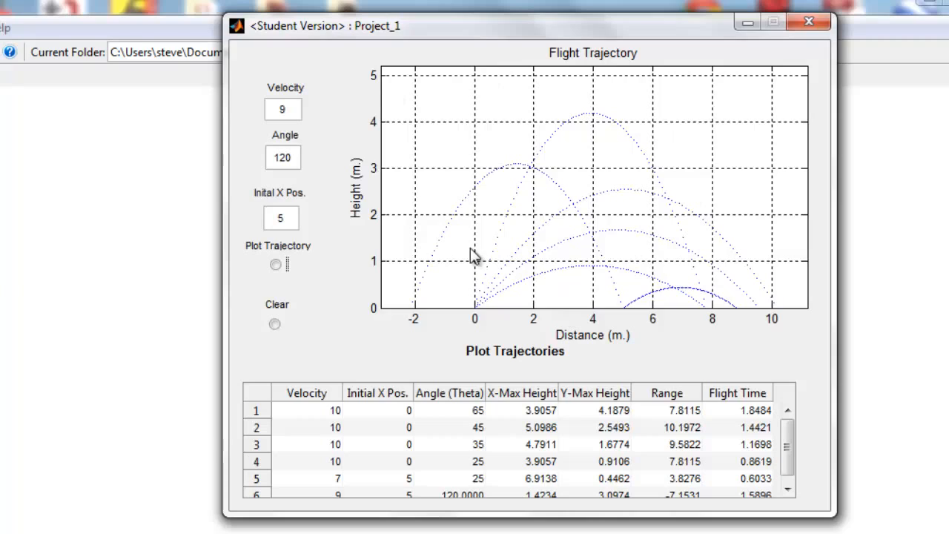
pyautogui.moveTo(393, 230)
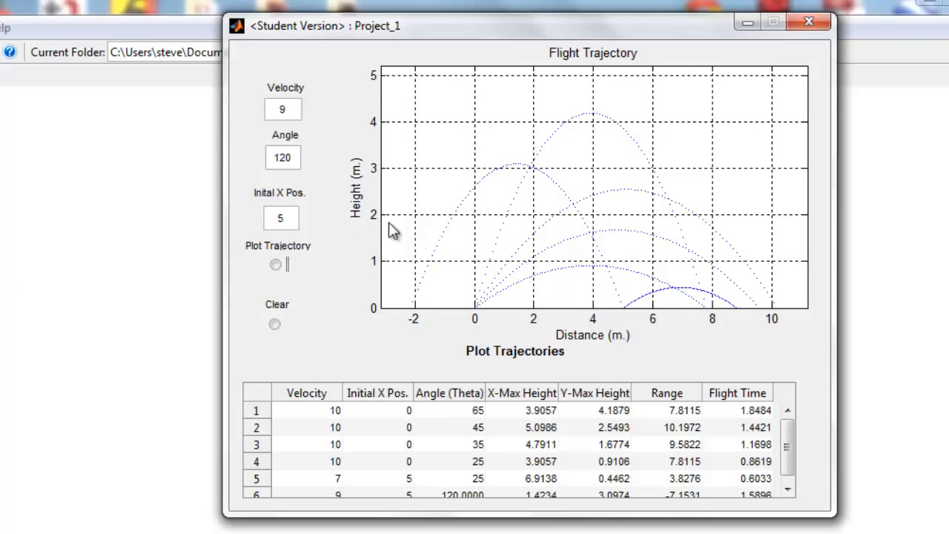
# - Enter velocity 12, angle 45 and initial x position -1 for a trajectory past 14 m
pyautogui.click(283, 109)
pyautogui.write('12')
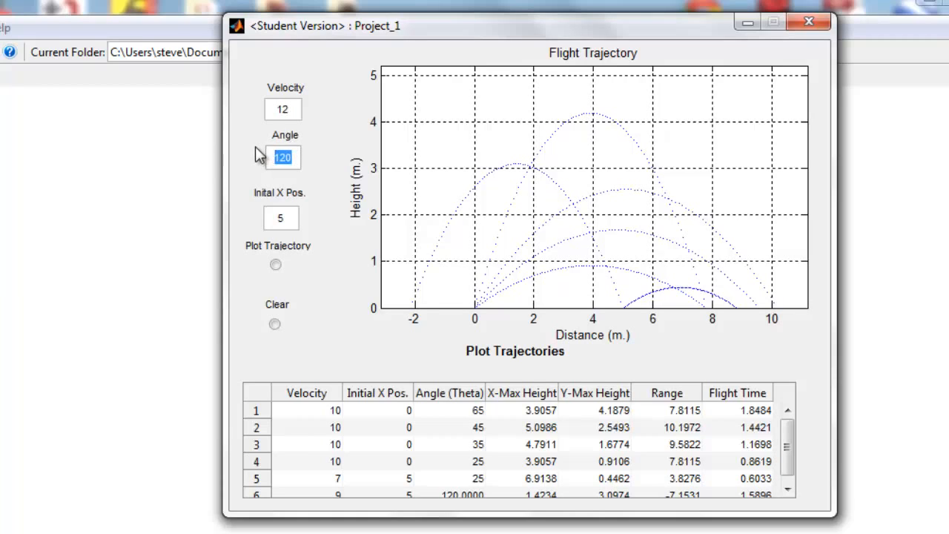
pyautogui.click(282, 217)
pyautogui.write('-')
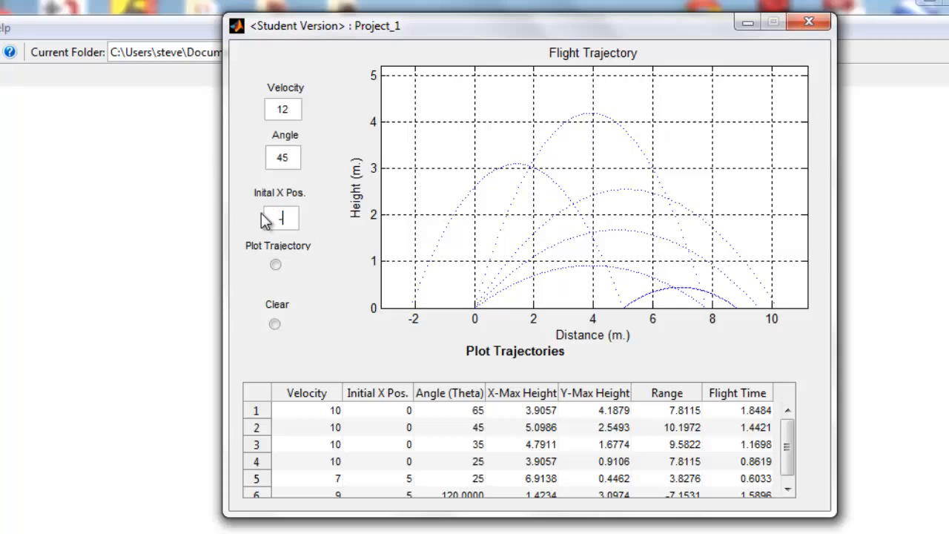
pyautogui.click(274, 264)
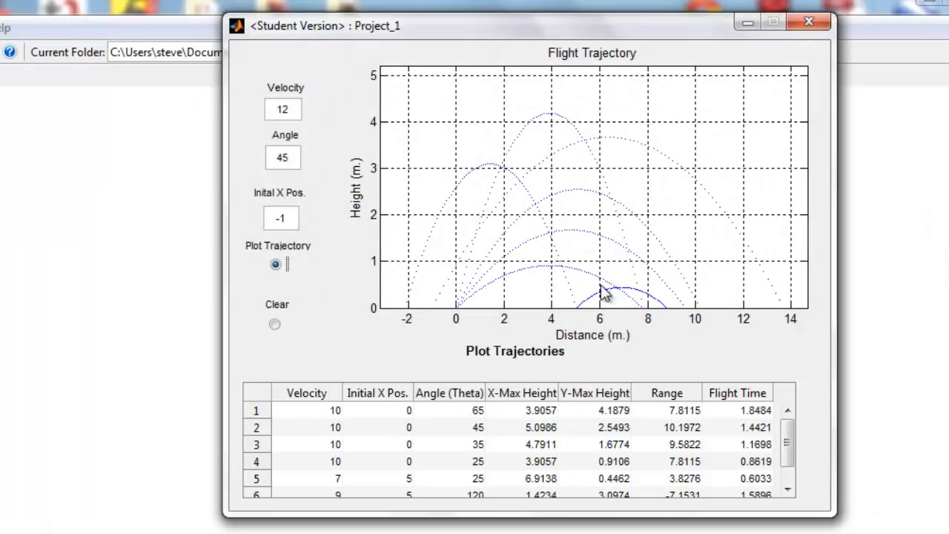
pyautogui.moveTo(615, 145)
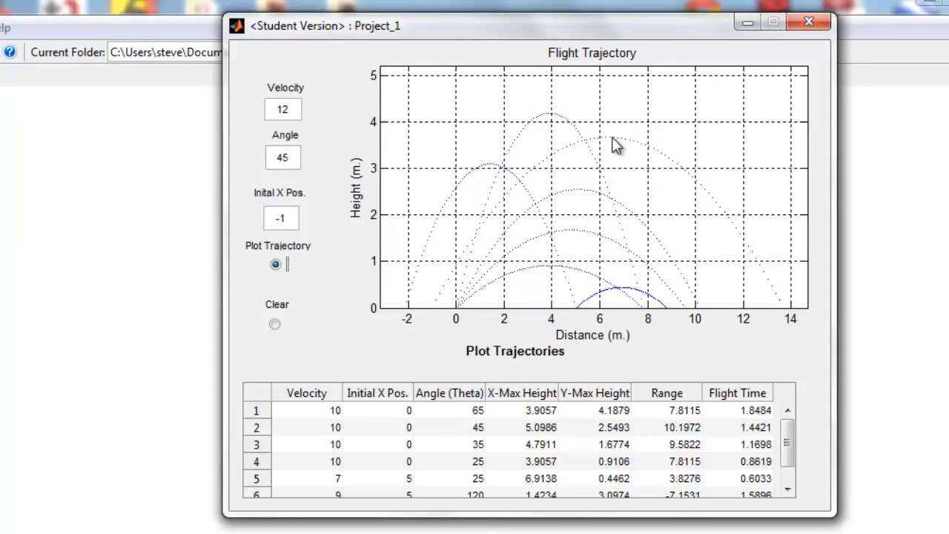
pyautogui.moveTo(597, 334)
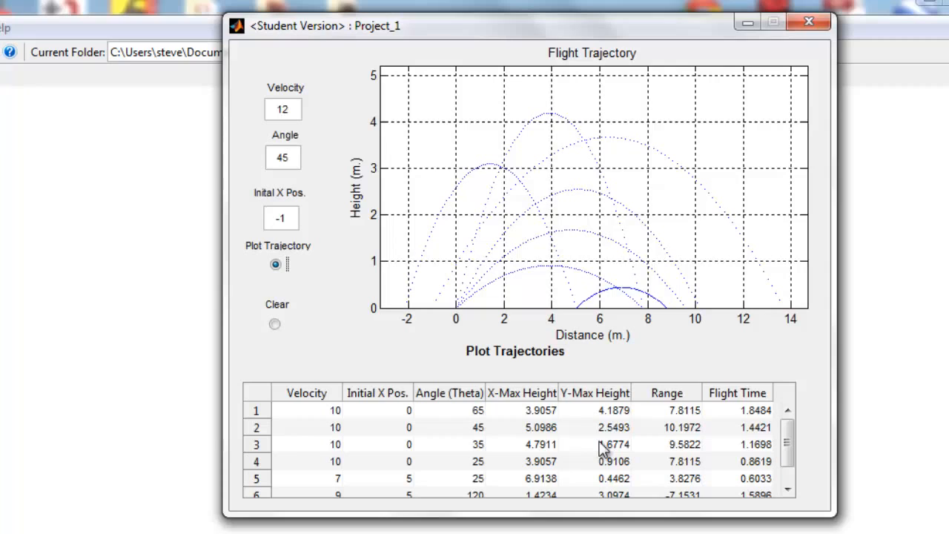
# - Check row 7 of the results table, then clear all trajectories and reset the table
pyautogui.scroll(-3)
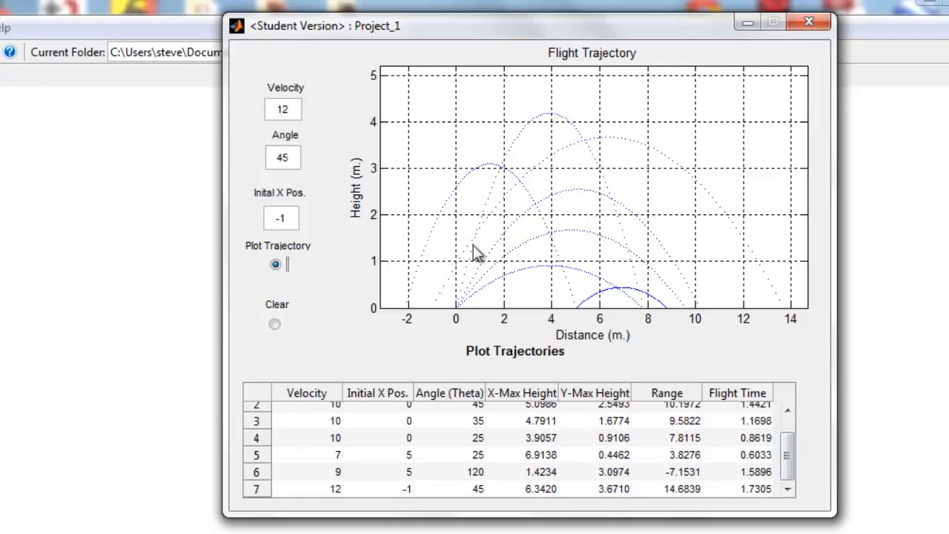
pyautogui.moveTo(780, 363)
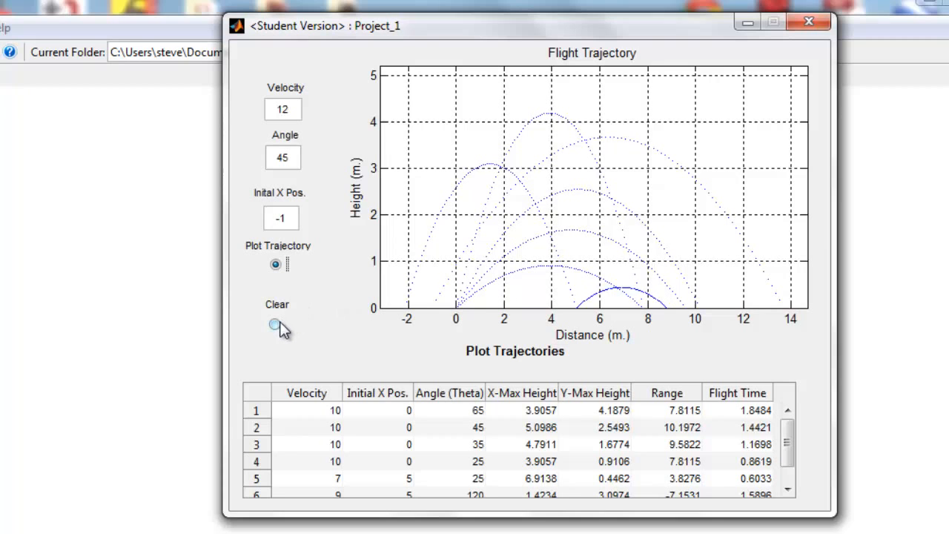
pyautogui.click(275, 324)
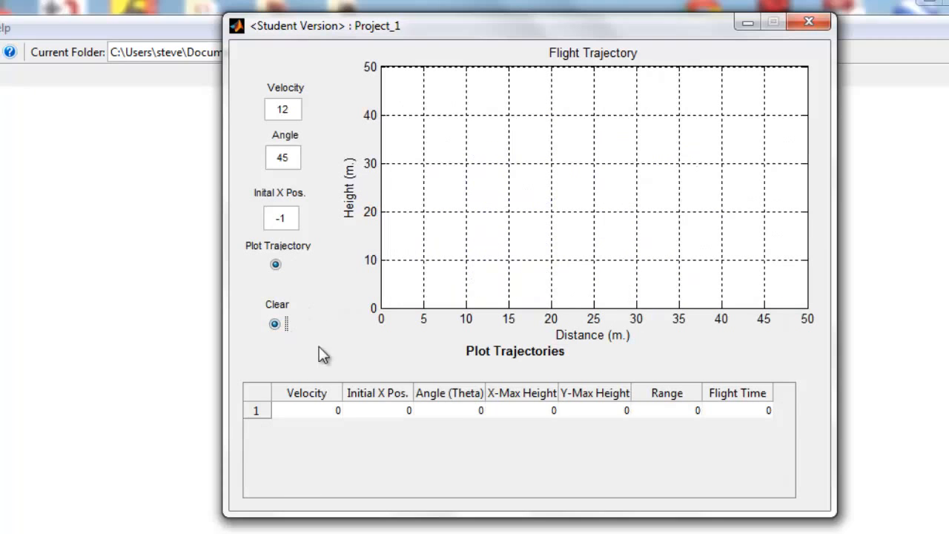
pyautogui.moveTo(343, 343)
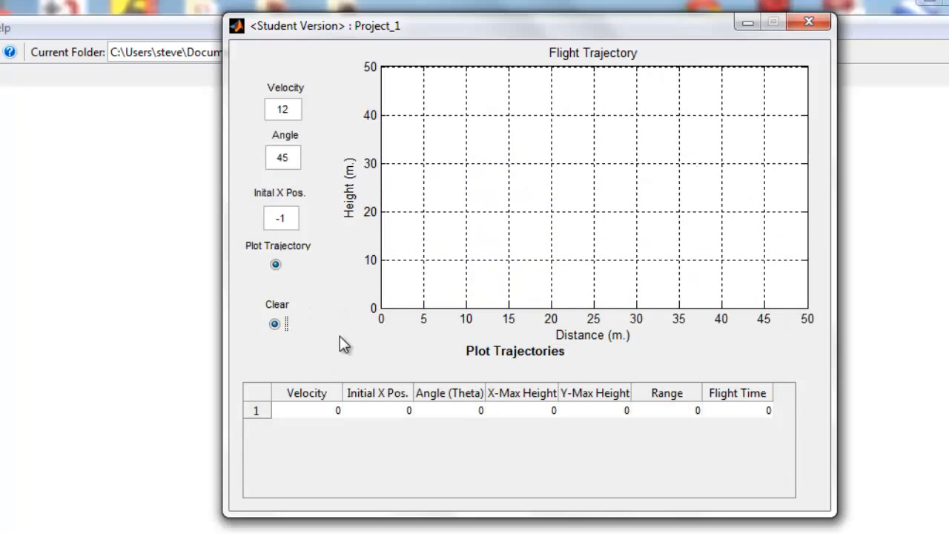